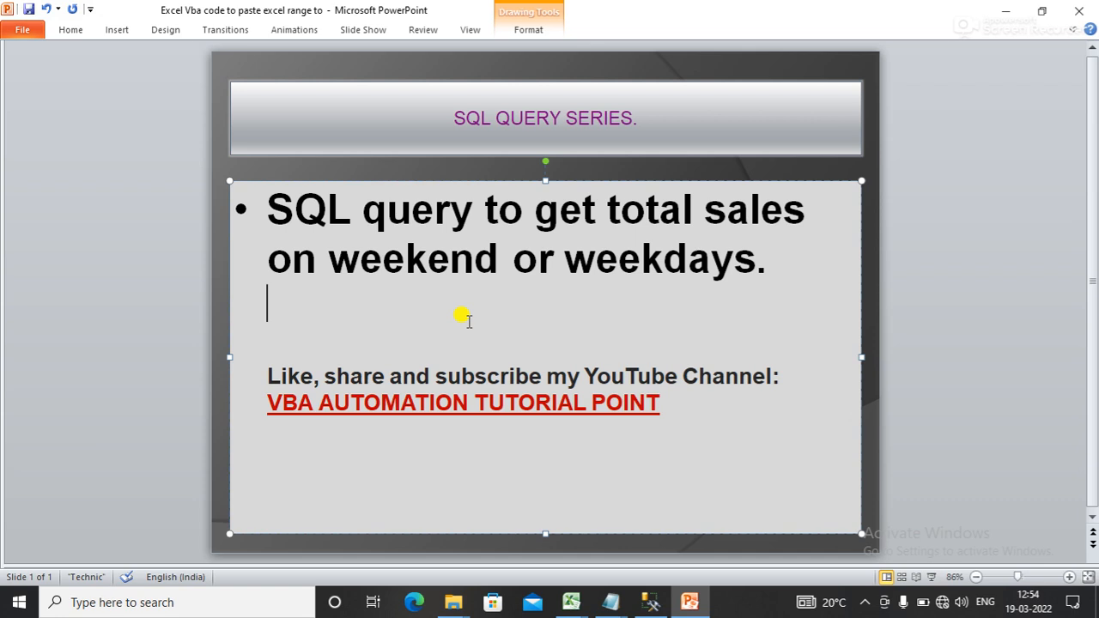
pyautogui.moveTo(559, 426)
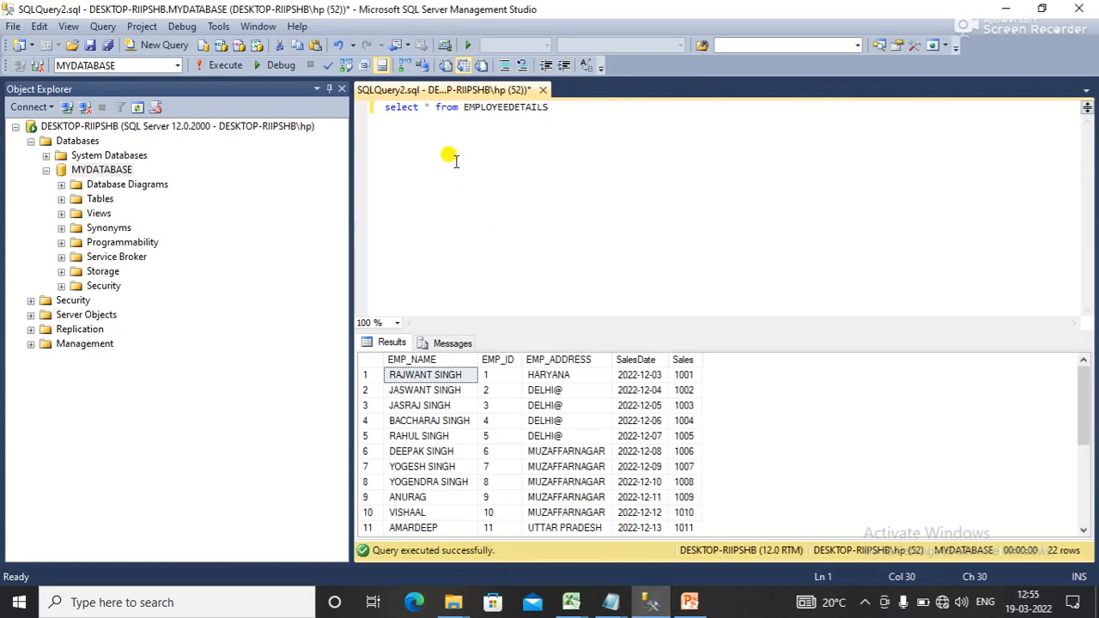
pyautogui.moveTo(447, 172)
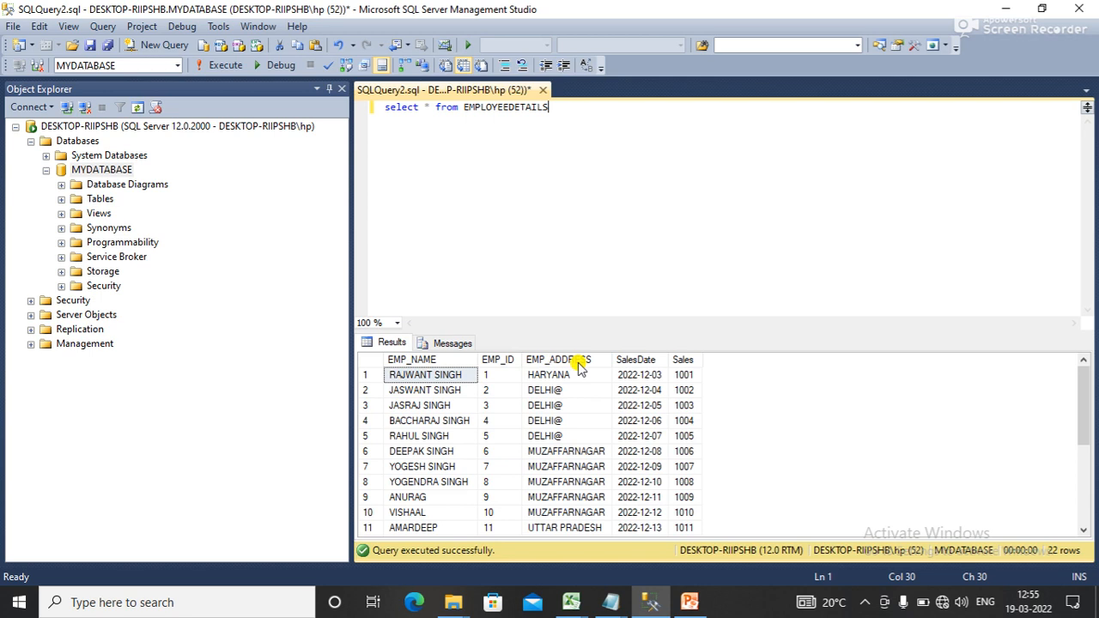
pyautogui.moveTo(557, 145)
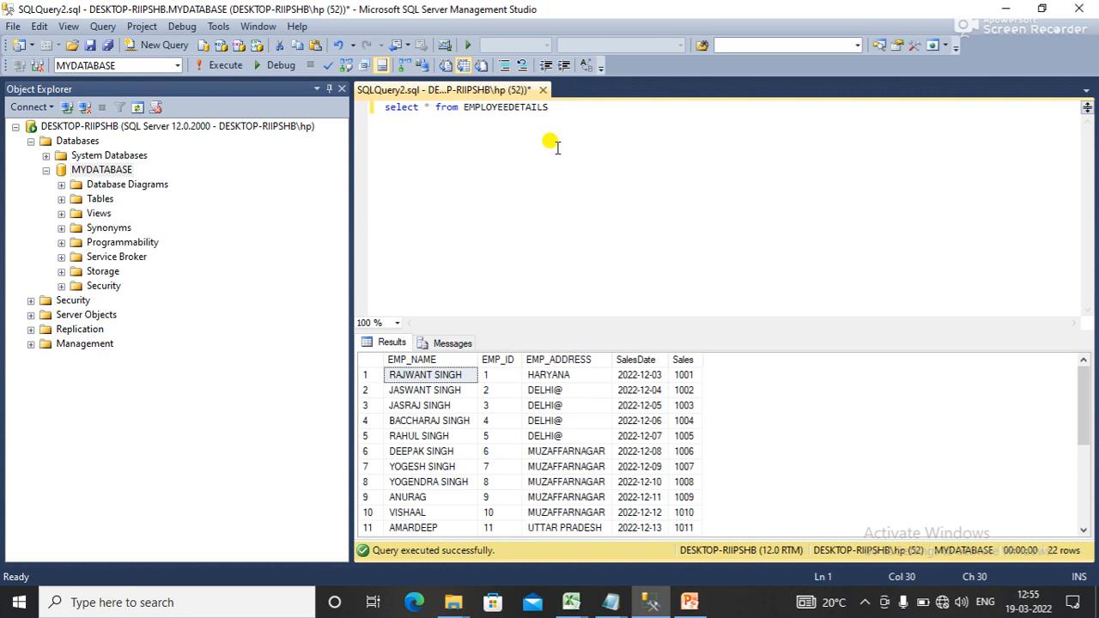
# Step: Replace the old query with 'select SUM(Sales) as totalsales from EMPLOYEEDETAILS where'
pyautogui.press('BackSpace')
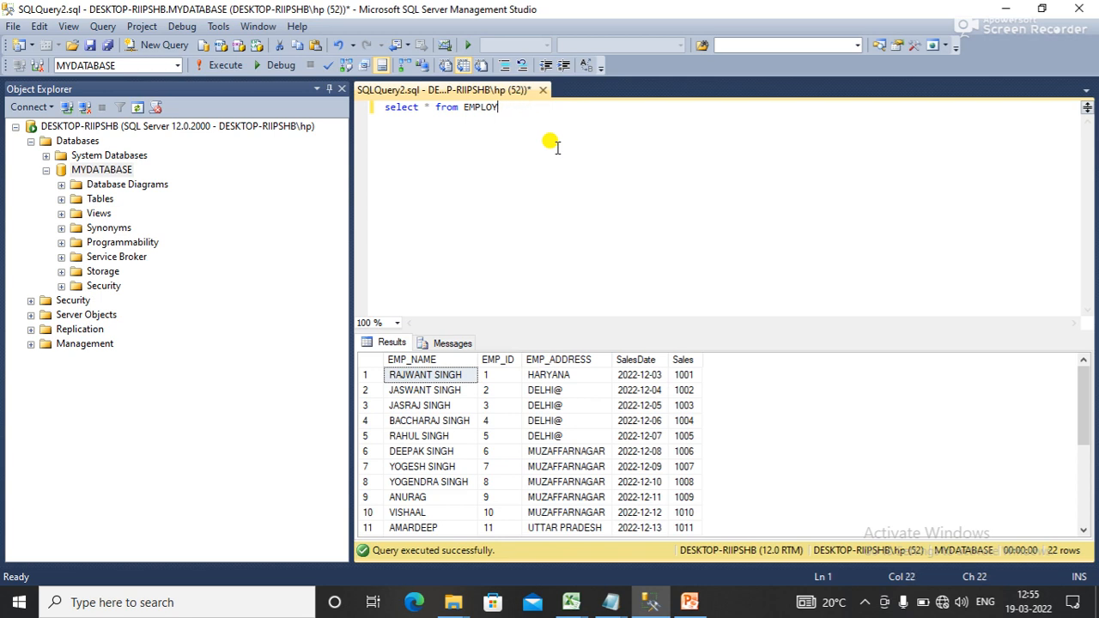
pyautogui.press('BackSpace')
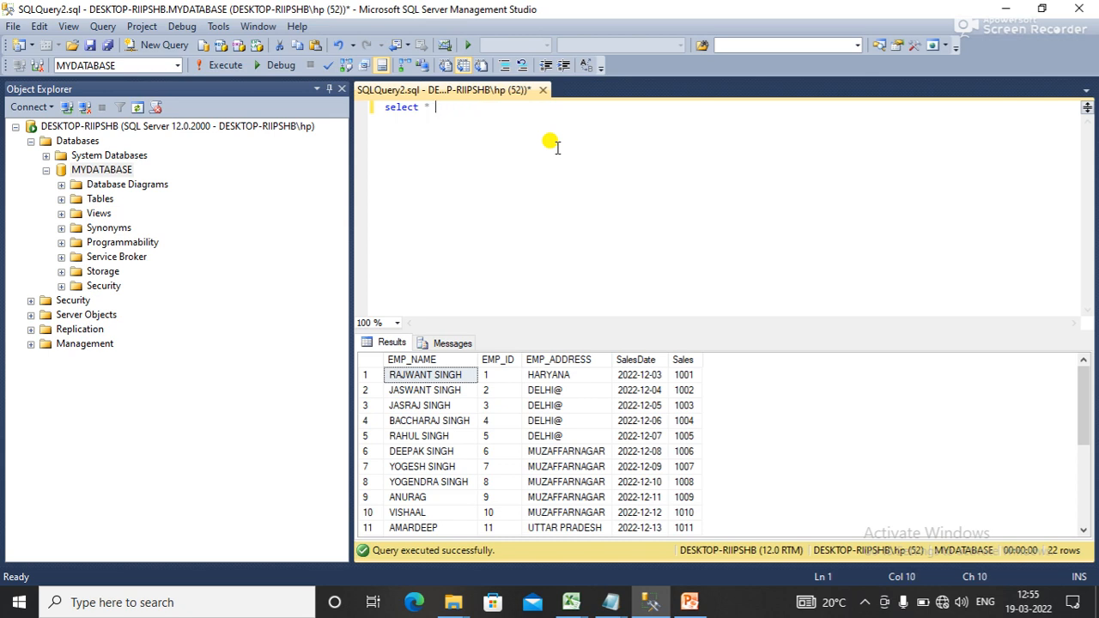
pyautogui.write('SUM')
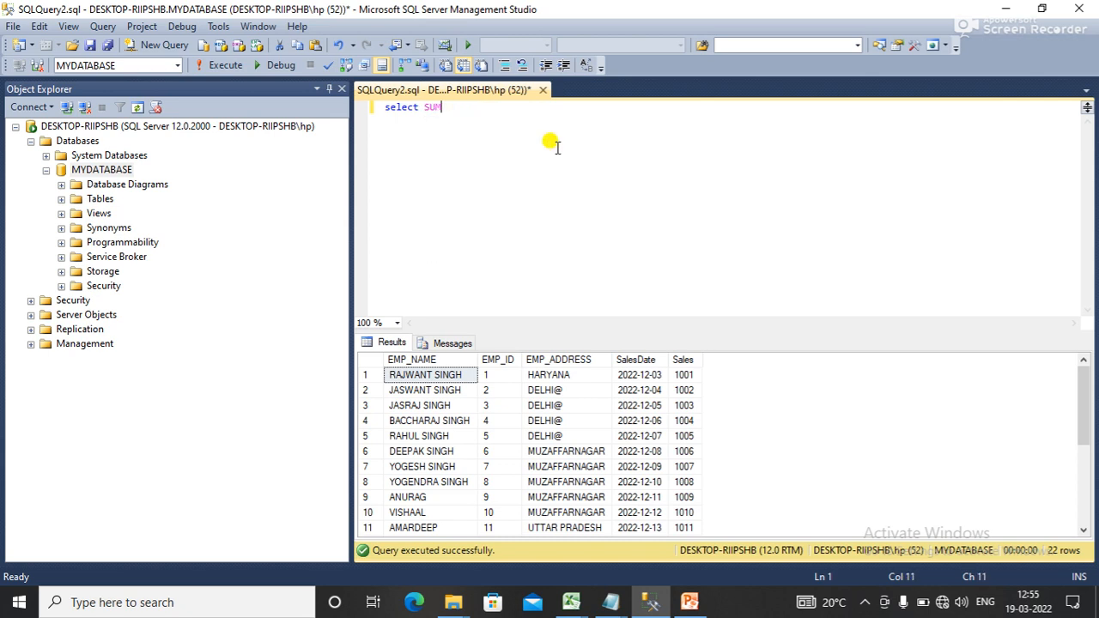
pyautogui.write('(Sales')
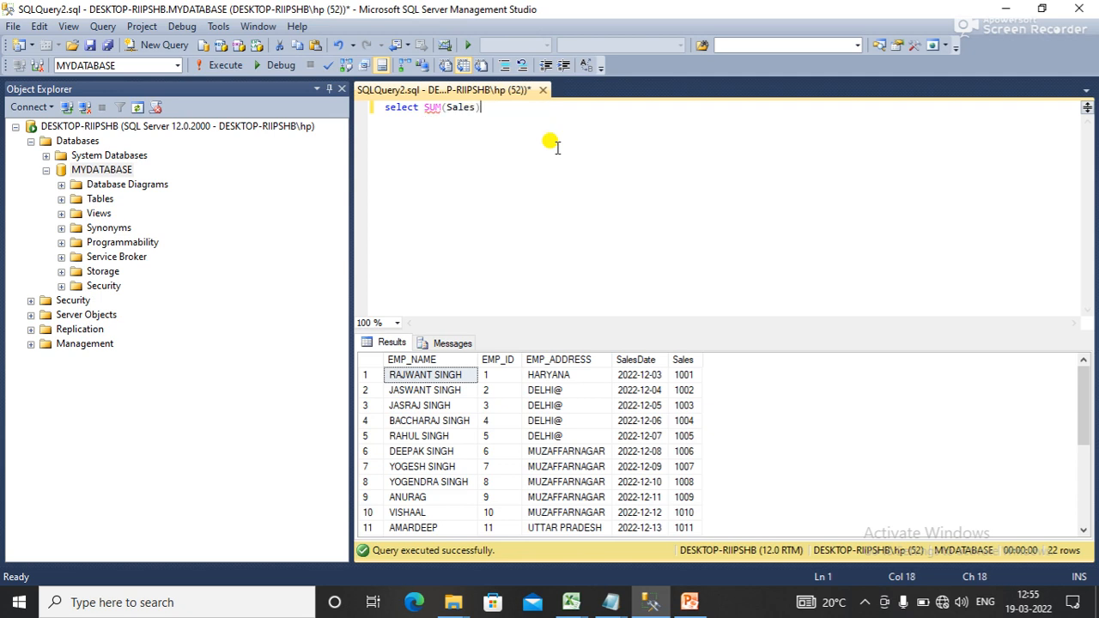
pyautogui.write('as to')
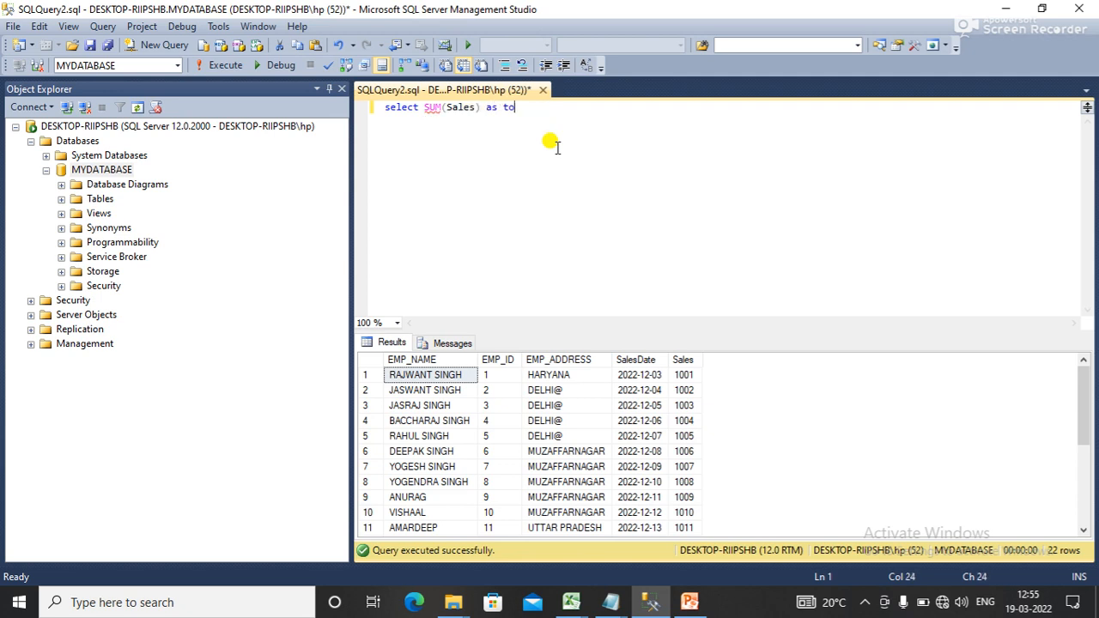
pyautogui.write('talsales from')
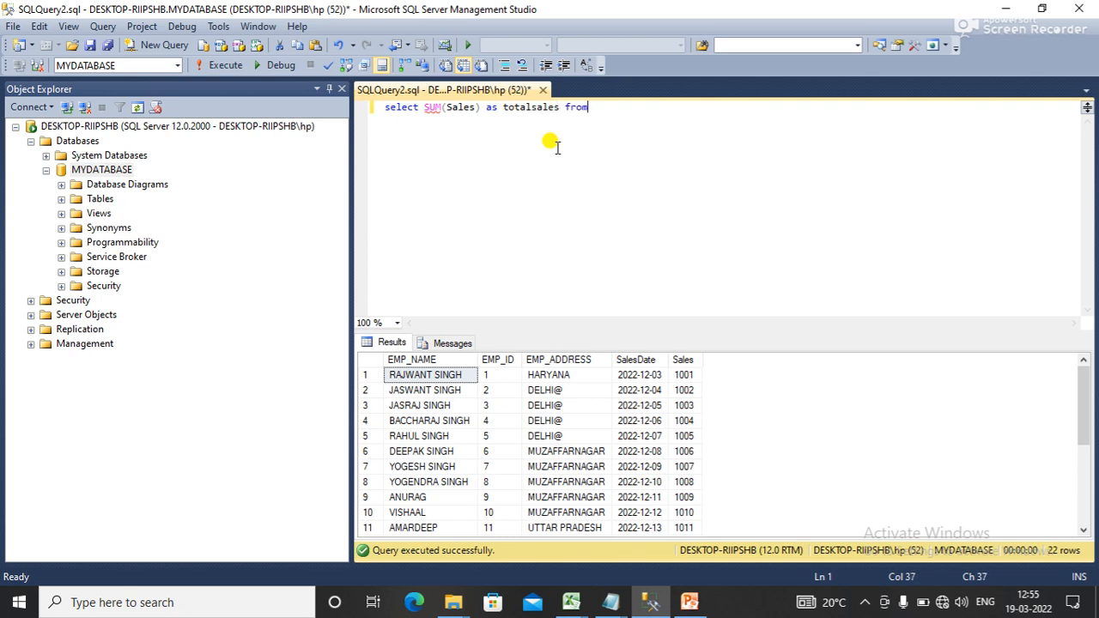
pyautogui.write('emplo')
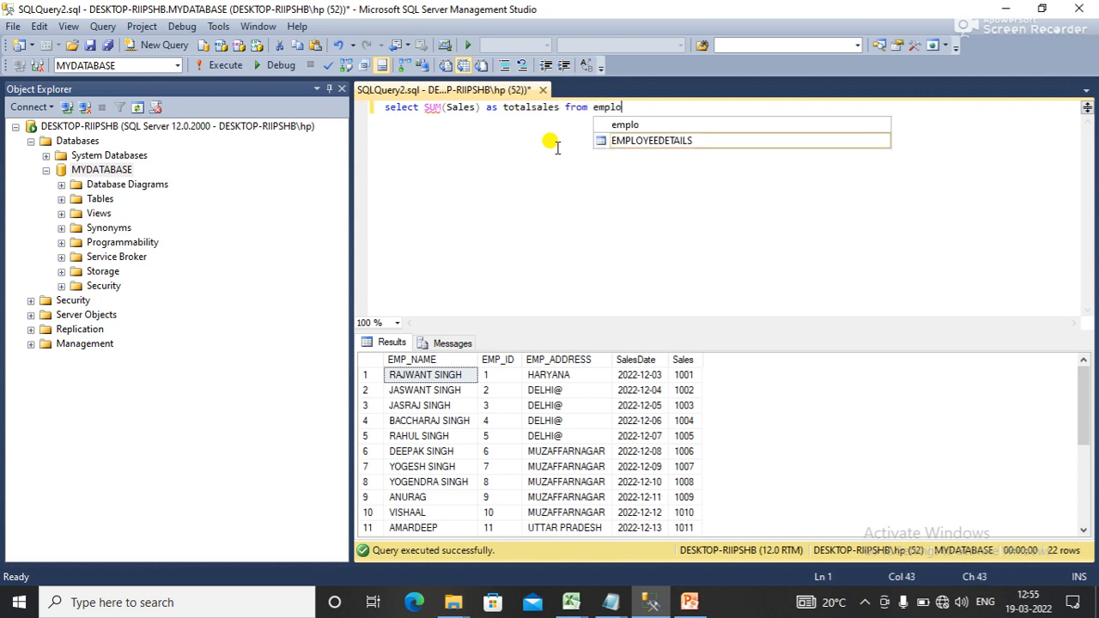
pyautogui.write('EMPLOYEEDETAILS where')
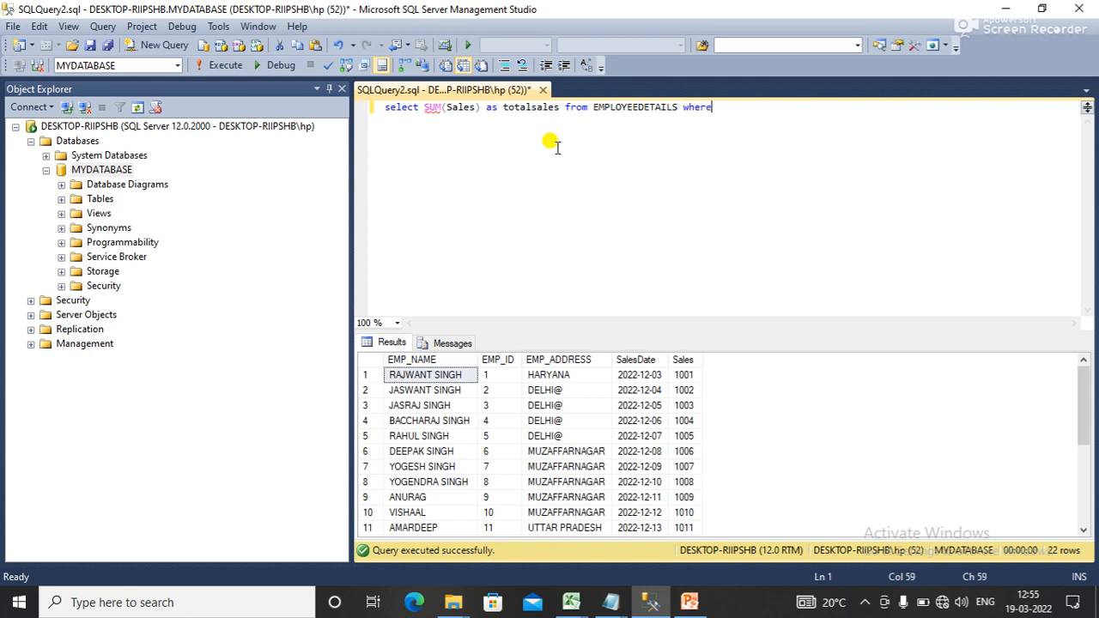
# Step: Complete the where clause as DATENAME(weekday,SalesDate) in ('Saturday','Sunday')
pyautogui.write('date')
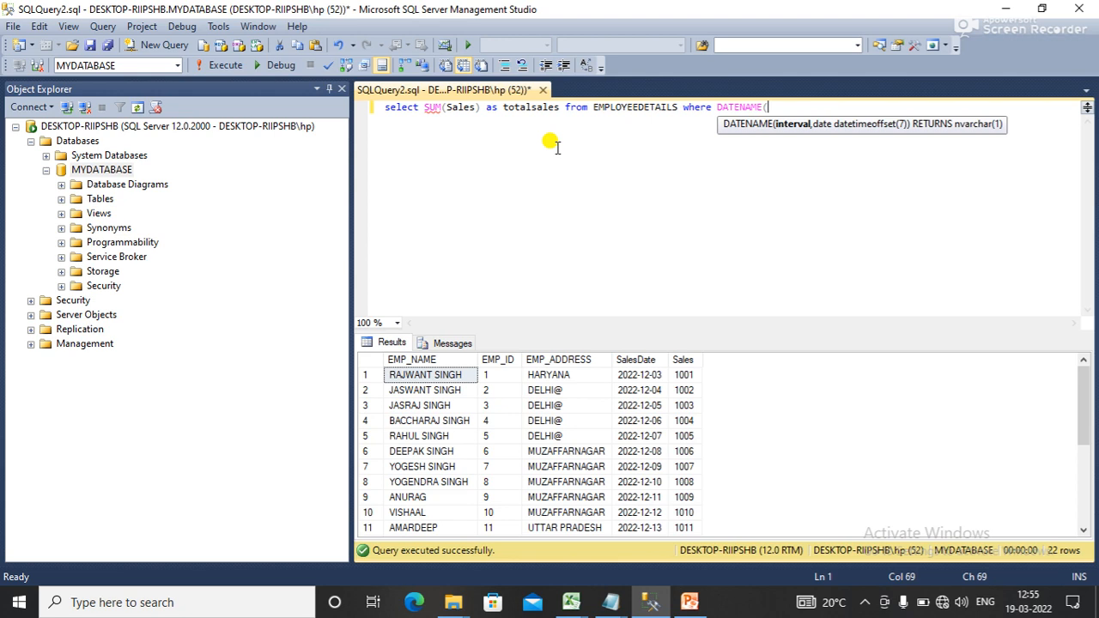
pyautogui.write('weekday,')
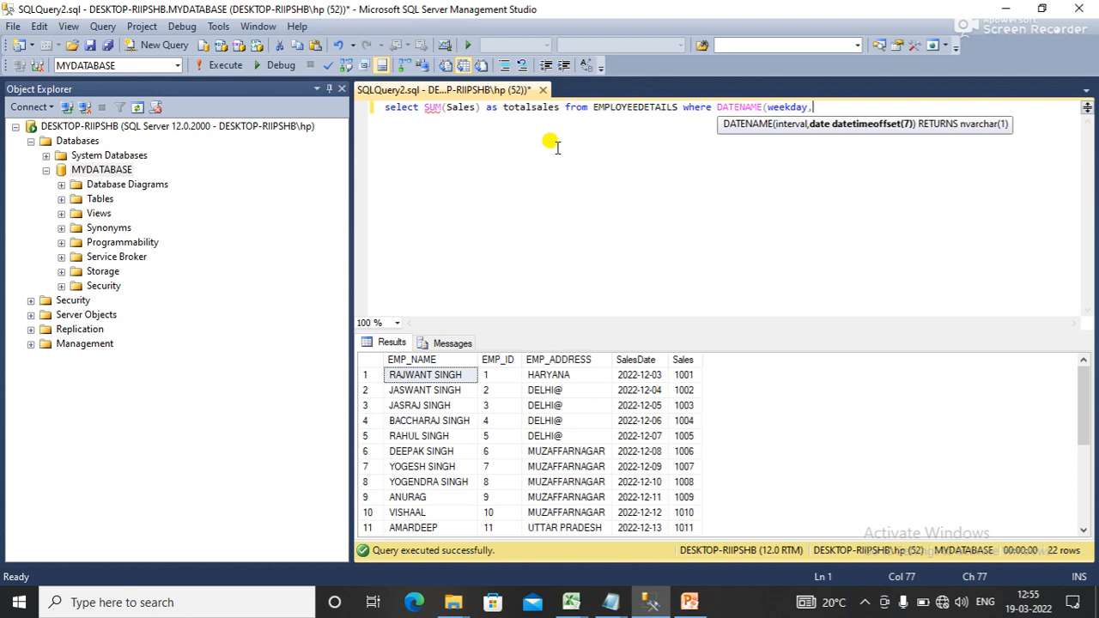
pyautogui.write('SalesDate) in')
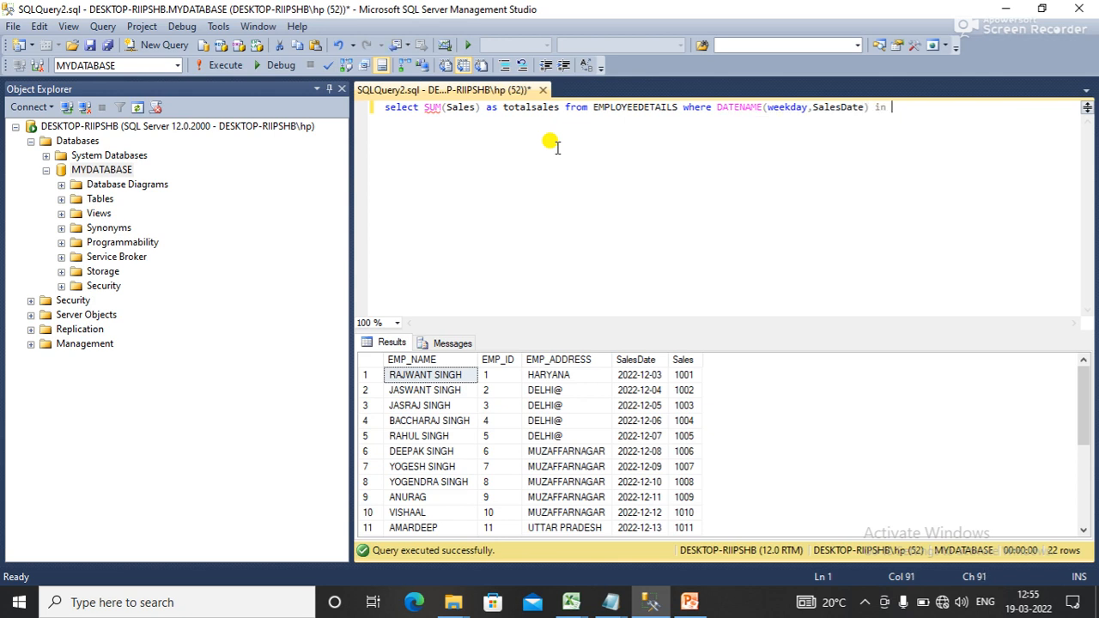
pyautogui.write("('")
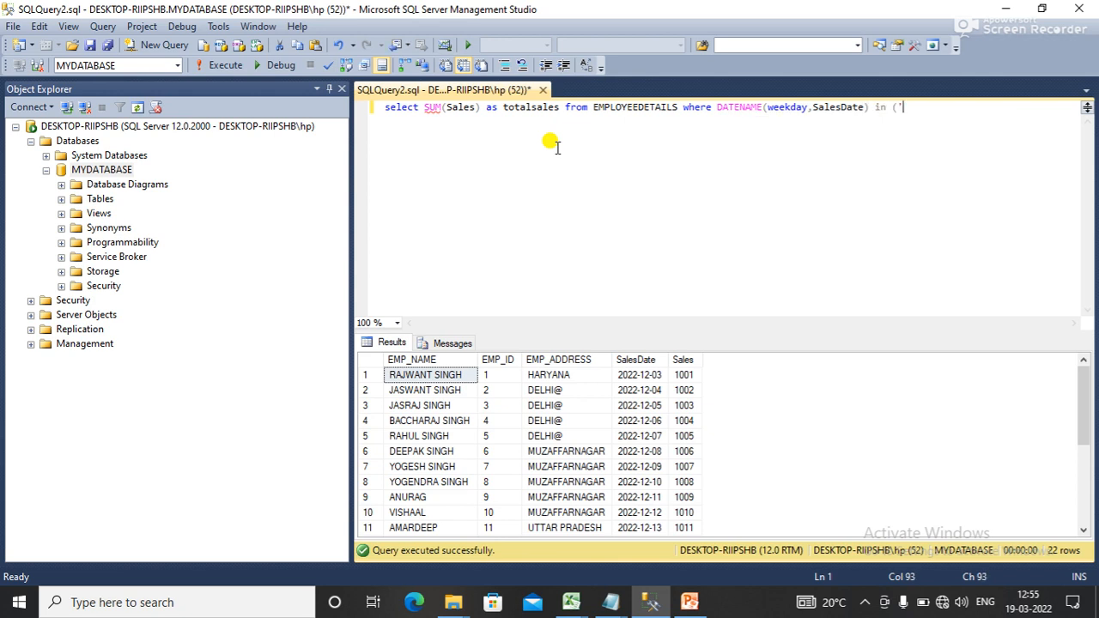
pyautogui.write('Sar')
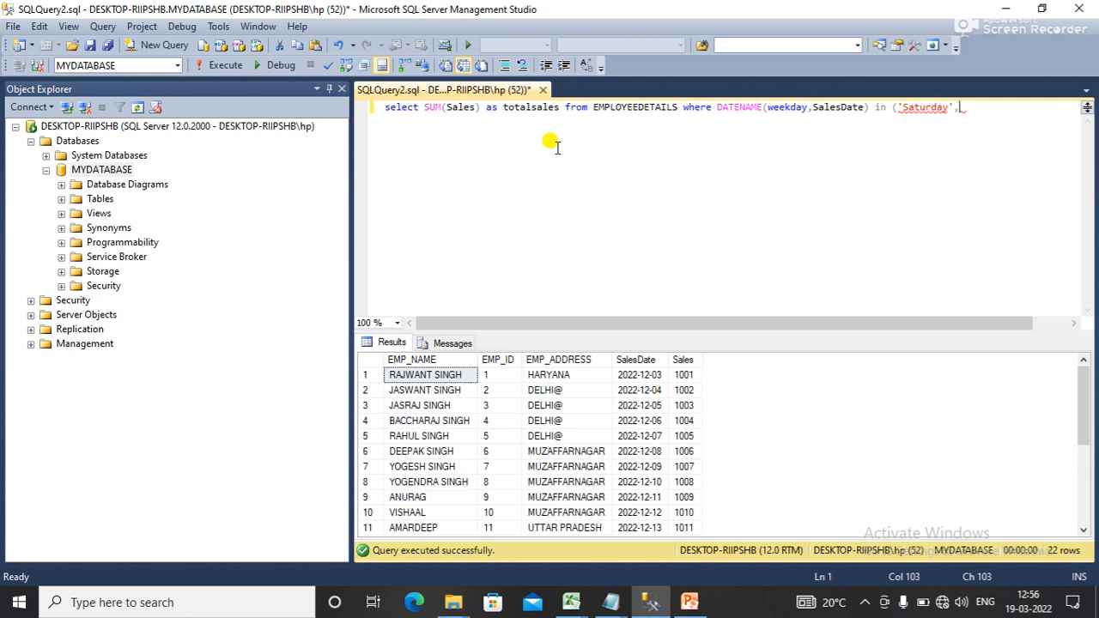
pyautogui.write("'Sund")
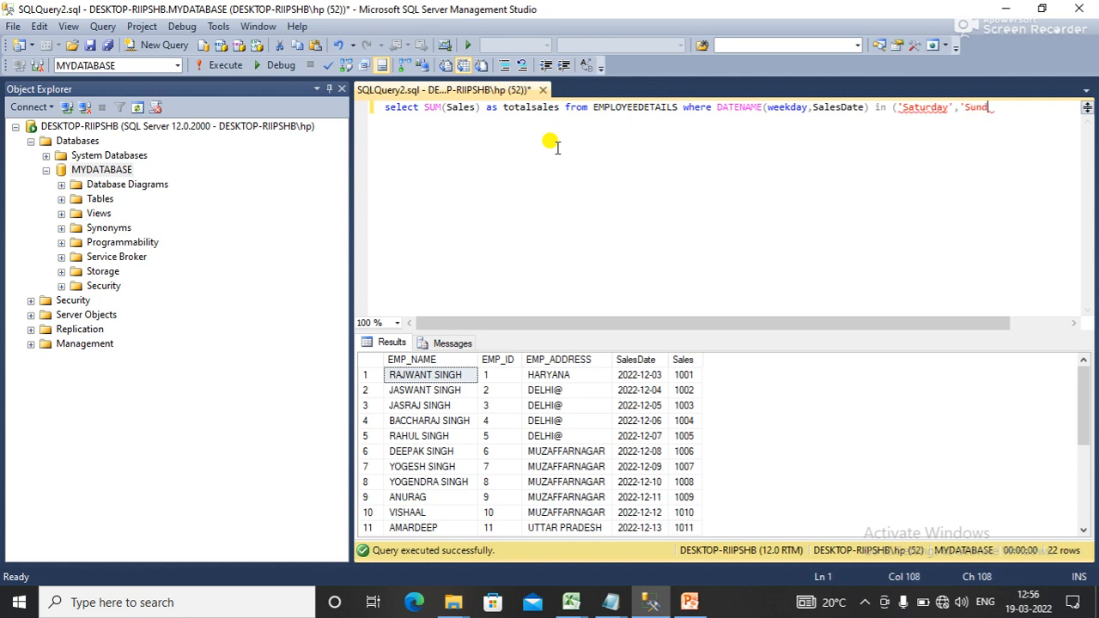
pyautogui.write("ay')")
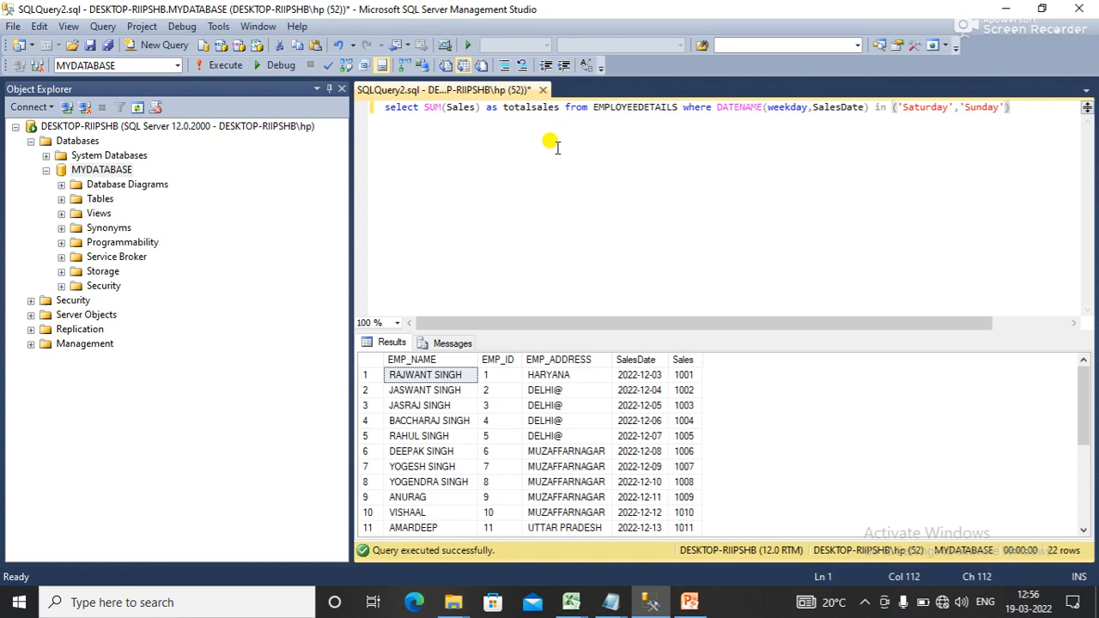
# Step: Execute the weekend query (totalsales 6051), then change the filter to 'not in'
pyautogui.click(220, 66)
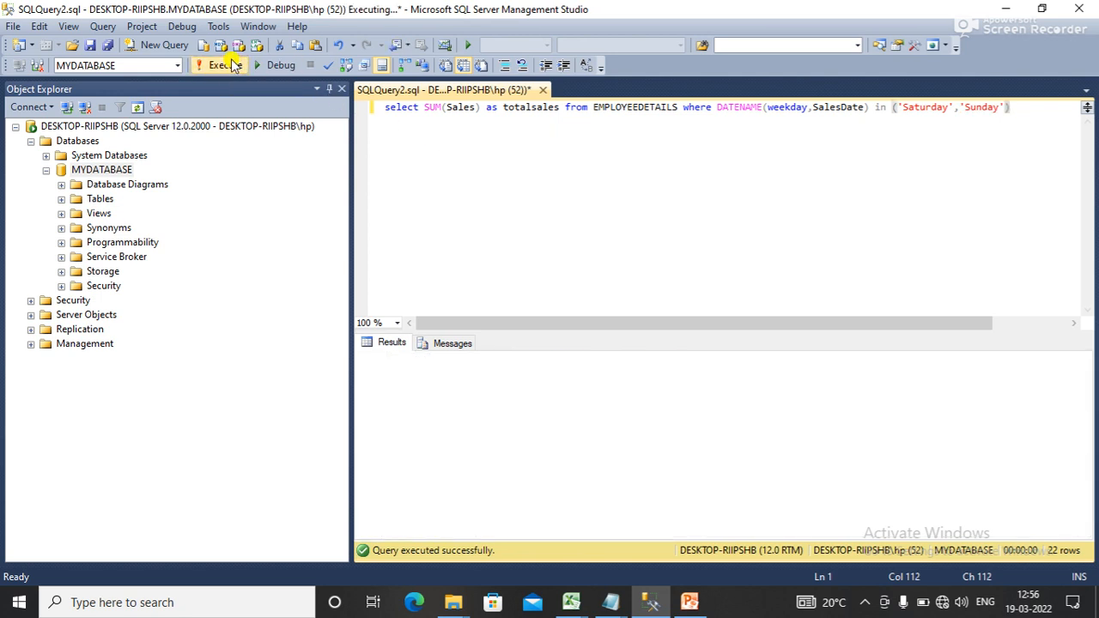
pyautogui.click(220, 65)
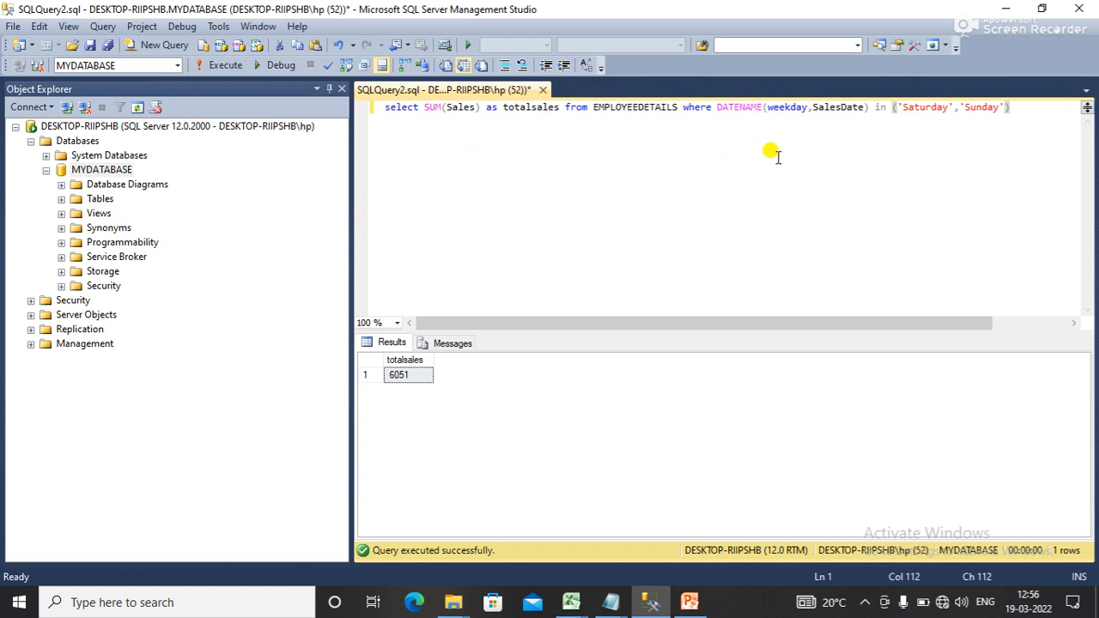
pyautogui.moveTo(790, 153)
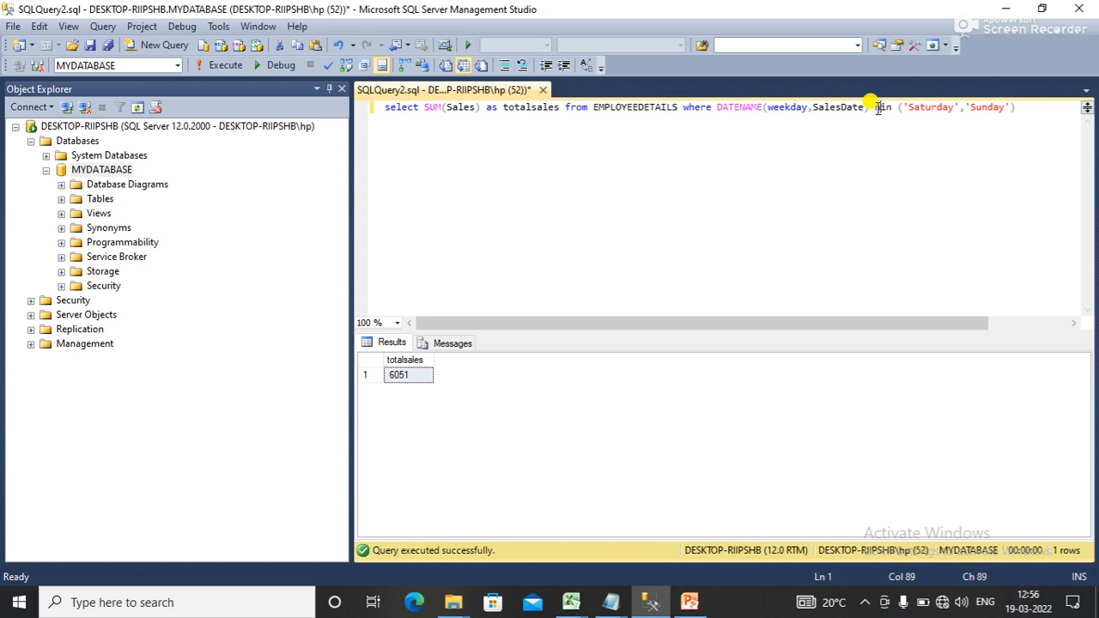
pyautogui.write('not')
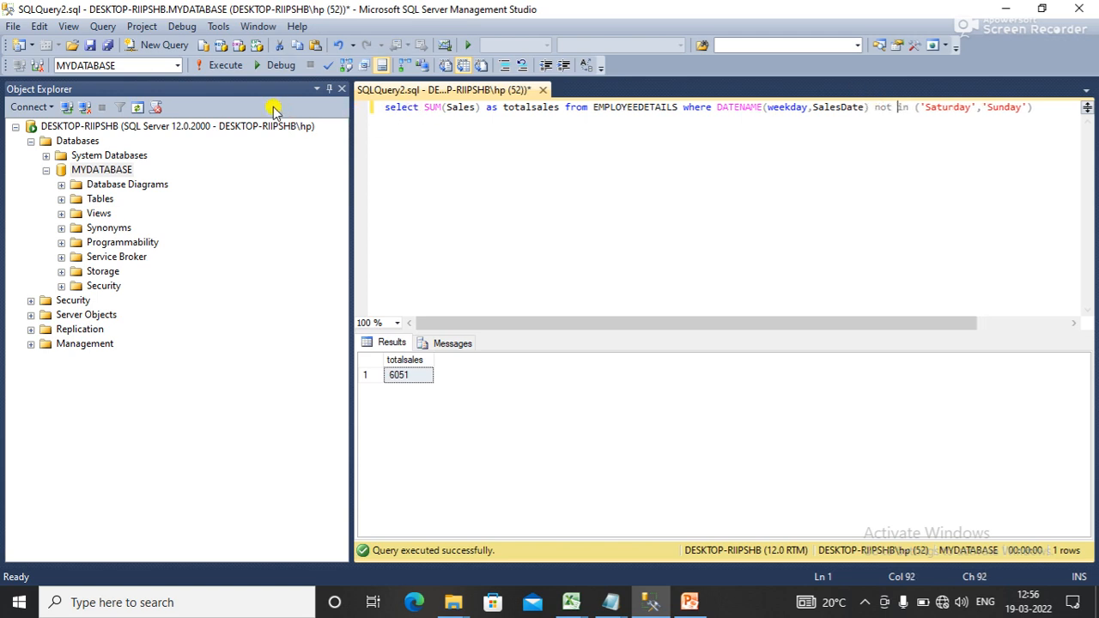